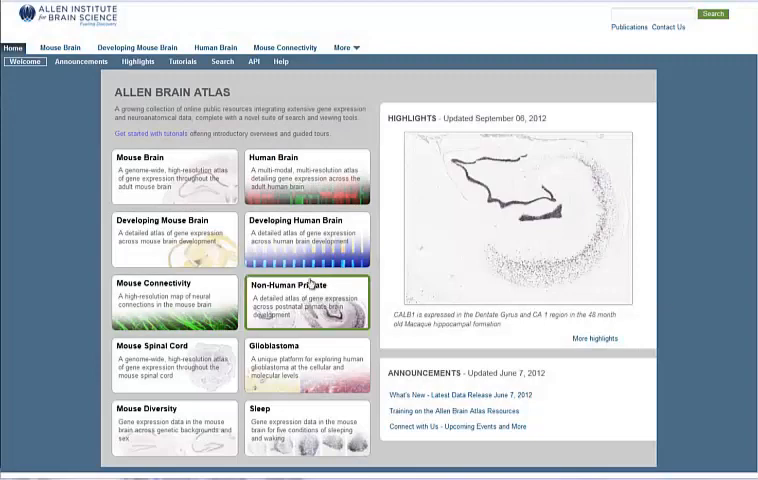
Go to the Non-Human Primate atlas via the More menu of additional atlases.
click(344, 48)
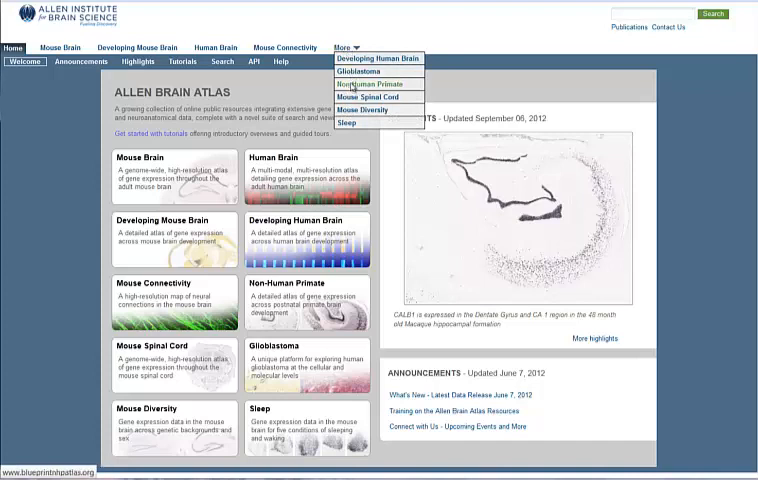
click(368, 84)
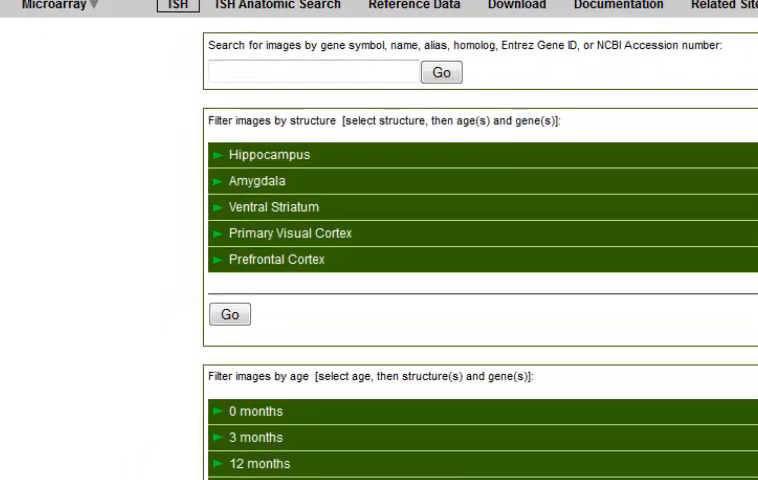
Search the gene DCX by entering 'dc' and choosing DCX from the suggestions.
text(d)
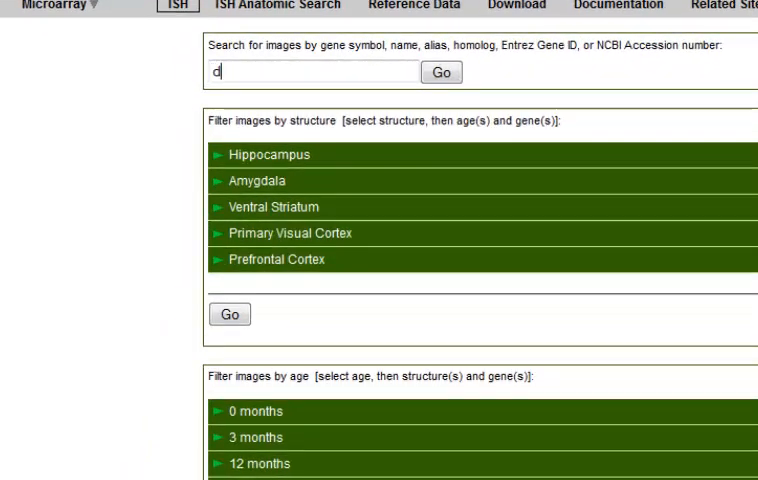
text(c)
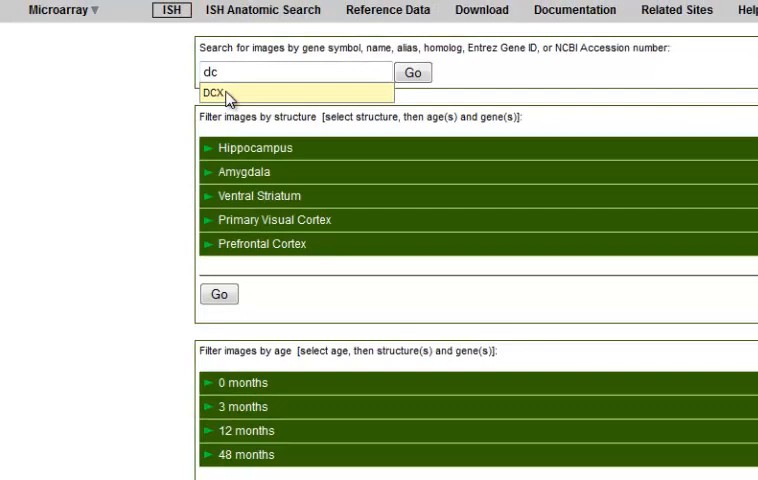
click(210, 96)
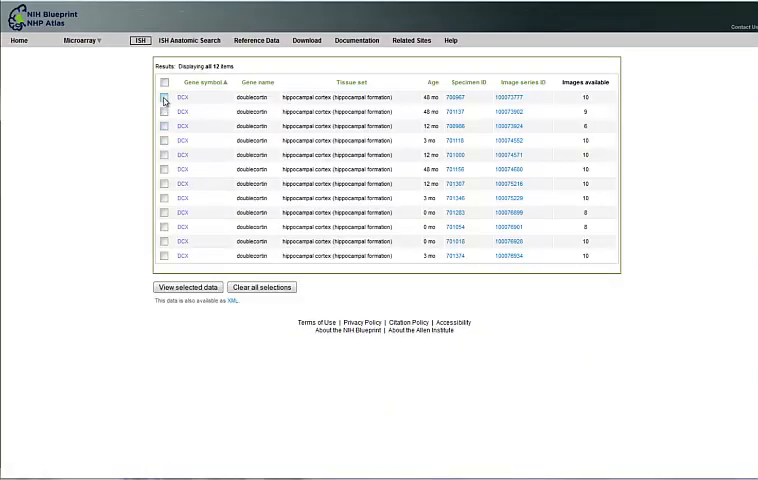
Select four DCX image series of different ages and view them together.
click(164, 100)
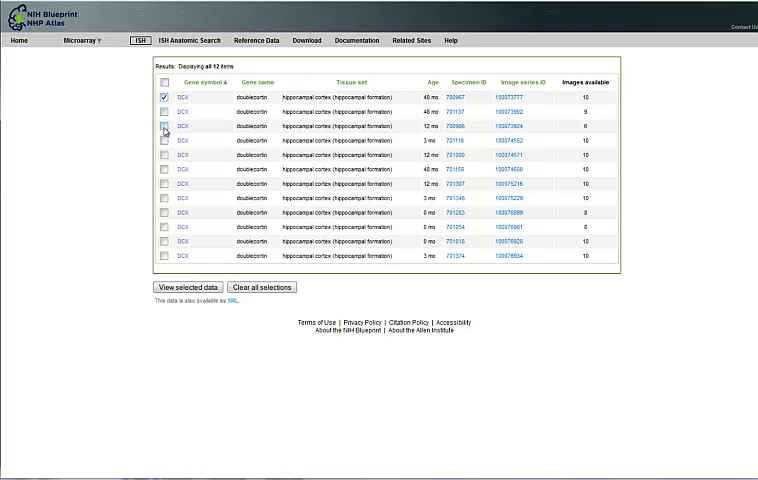
click(162, 130)
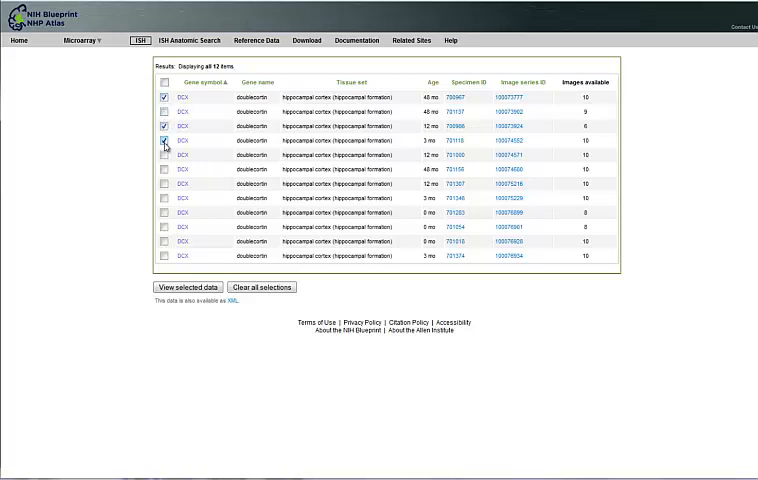
click(164, 148)
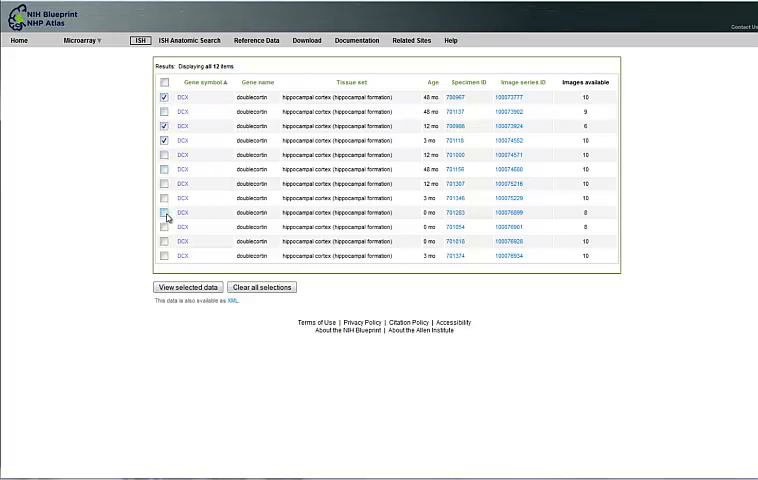
click(164, 216)
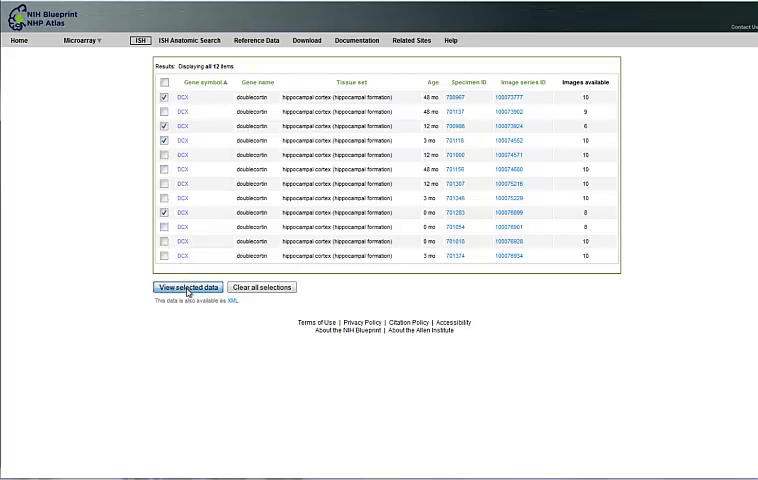
click(184, 288)
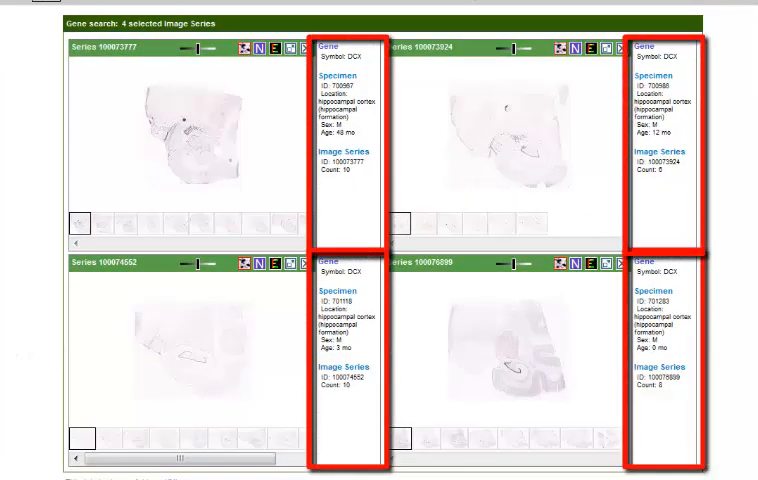
mouse_move(62, 336)
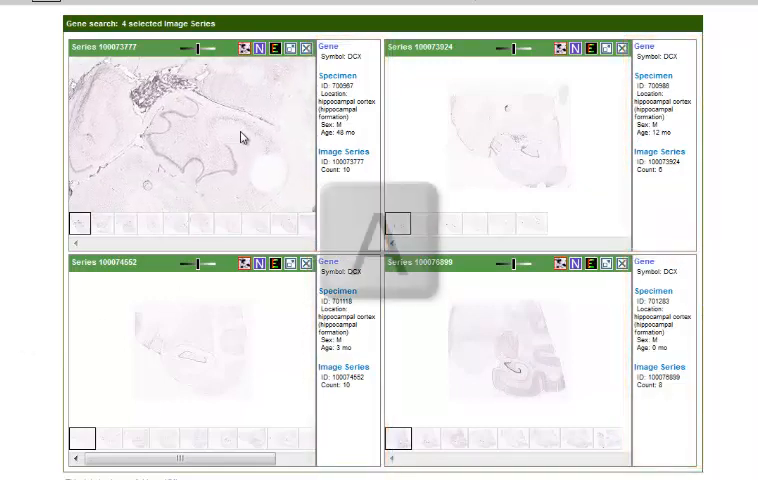
Zoom into the hippocampus and show one DCX series in the full image viewer.
key(a)
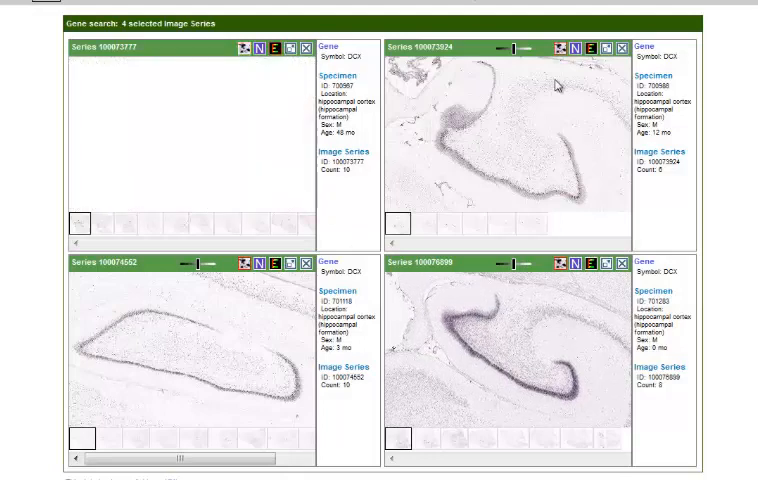
click(588, 48)
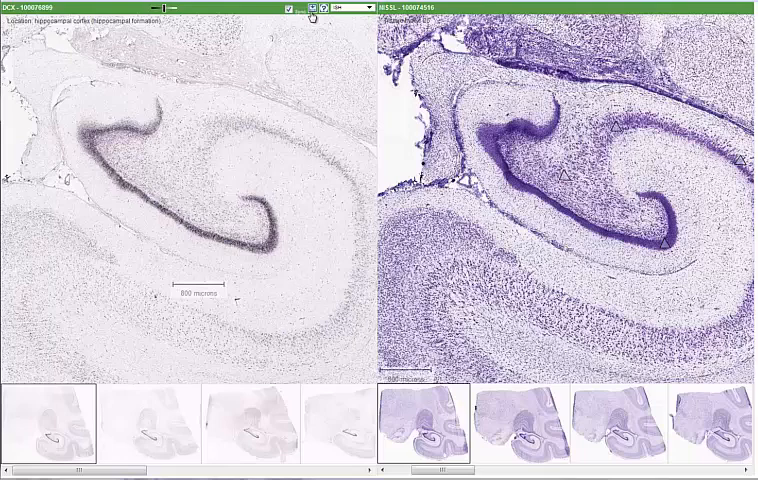
Review the image download settings and choose a download type.
click(314, 12)
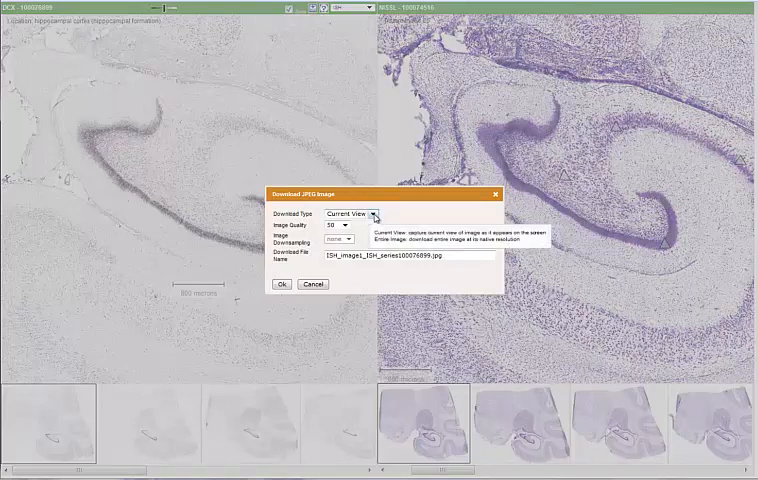
click(378, 214)
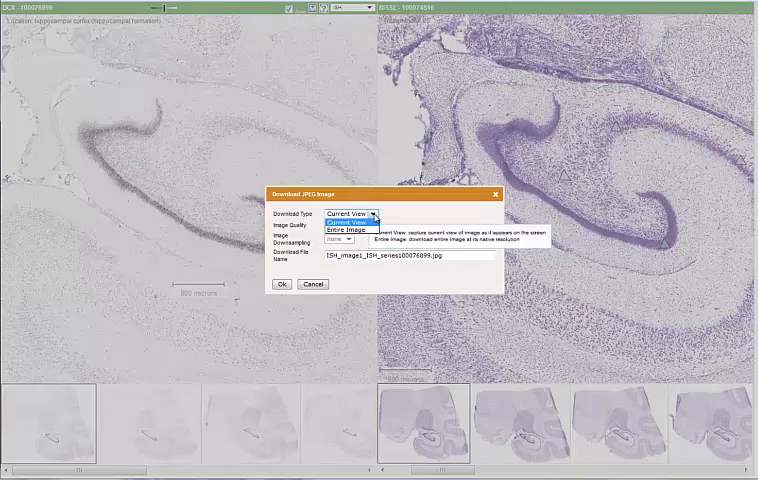
click(356, 214)
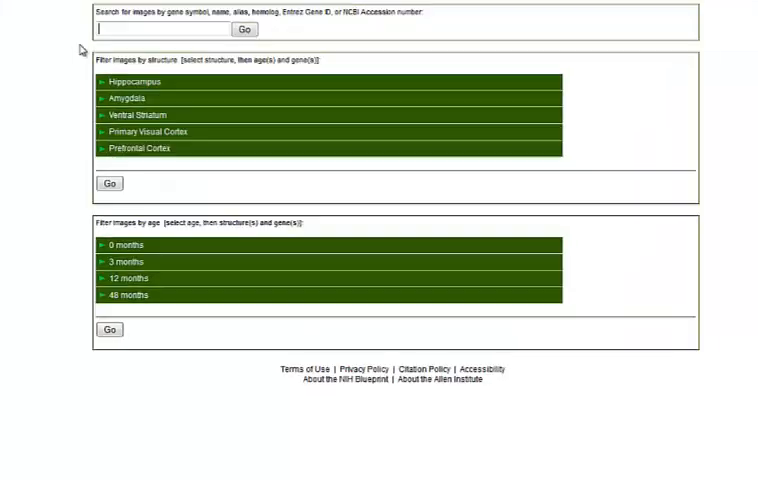
Expand the Amygdala filter and refine it by gene to PDYN.
scroll(down, 3)
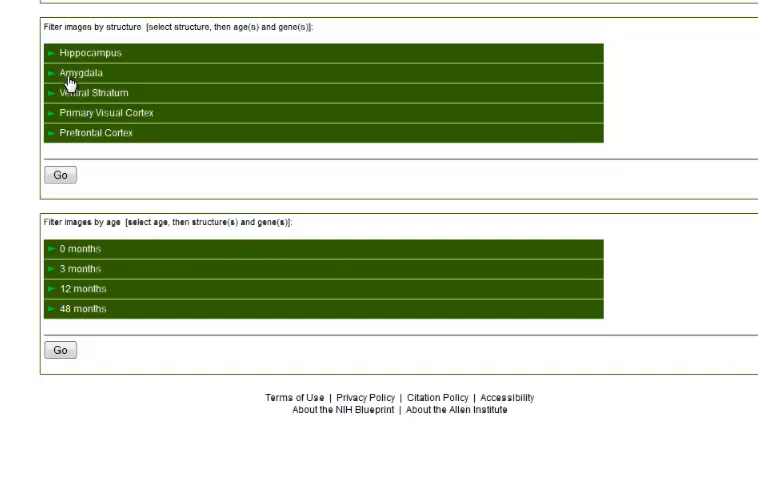
click(84, 72)
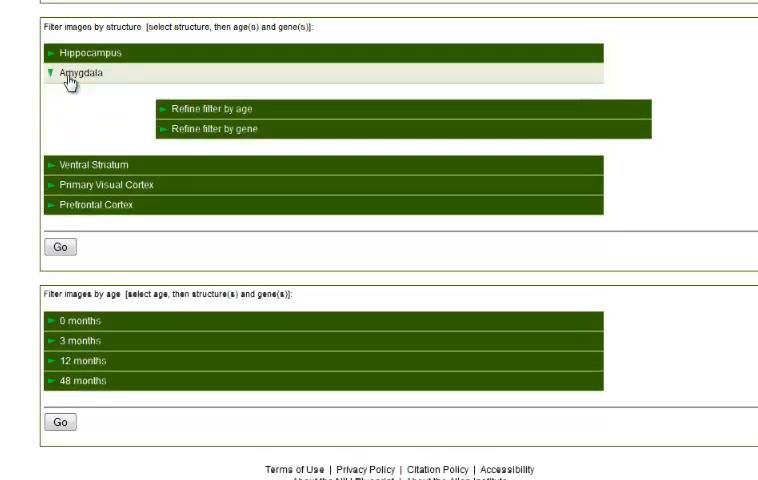
click(214, 108)
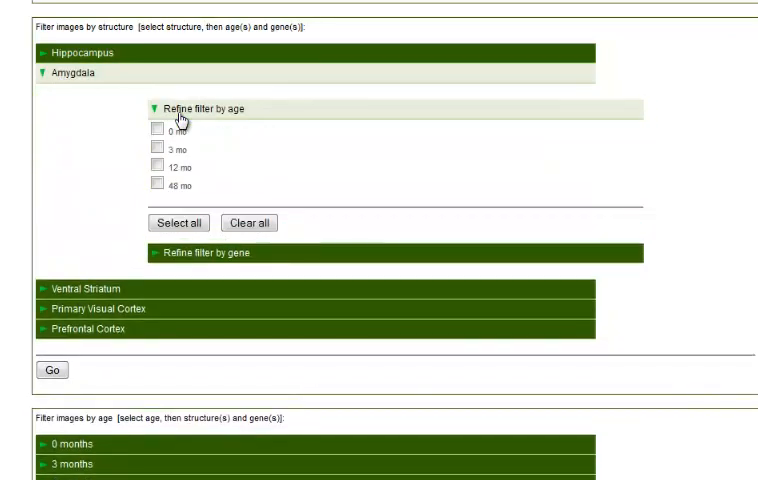
click(180, 222)
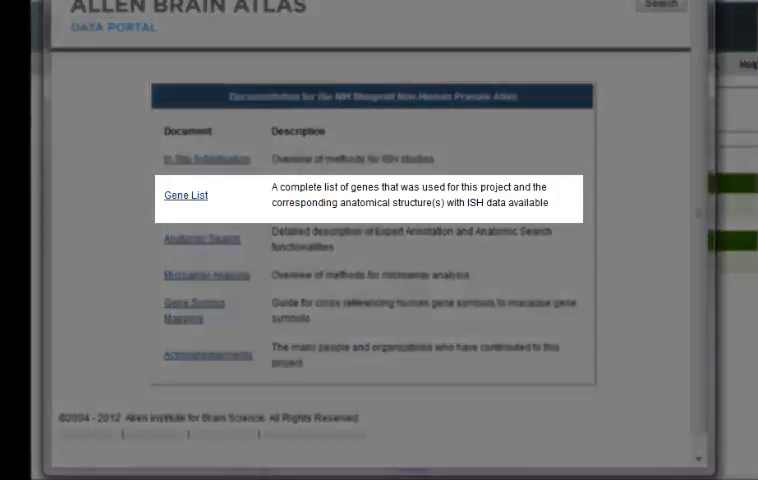
click(184, 190)
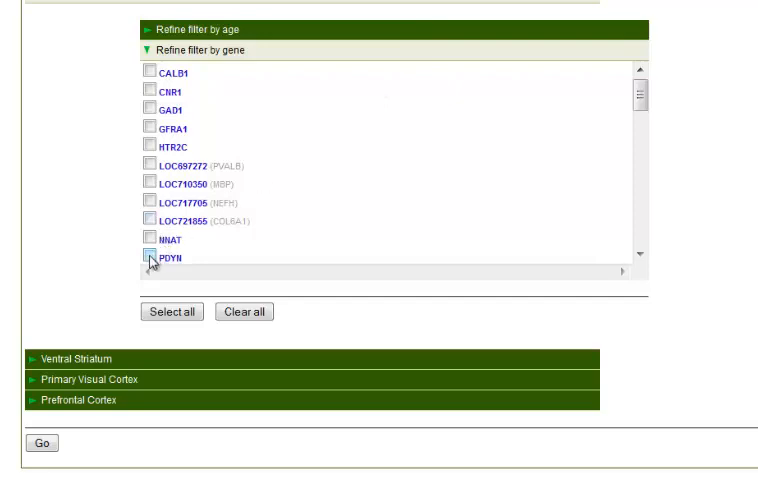
click(146, 258)
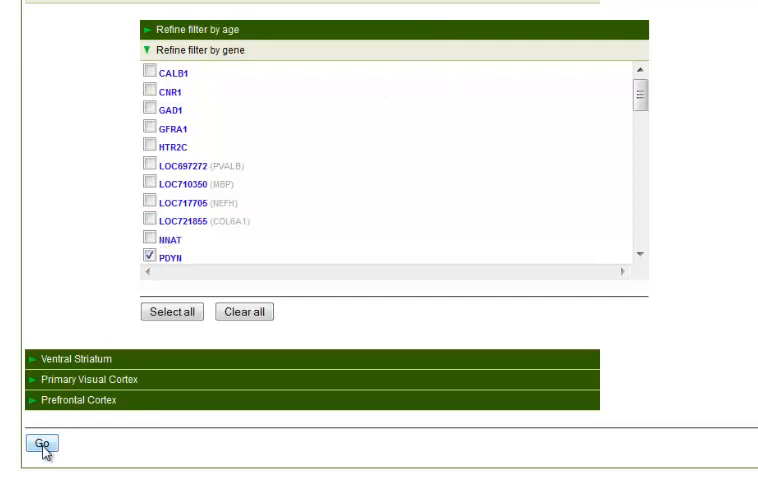
click(40, 444)
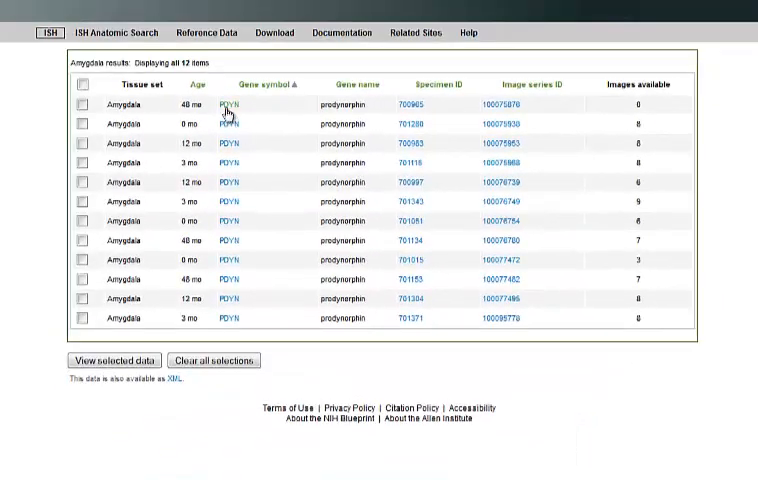
mouse_move(226, 104)
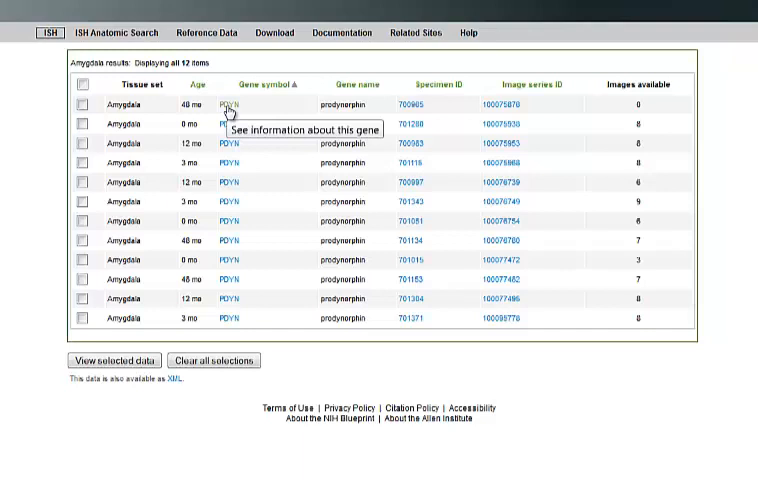
mouse_move(318, 128)
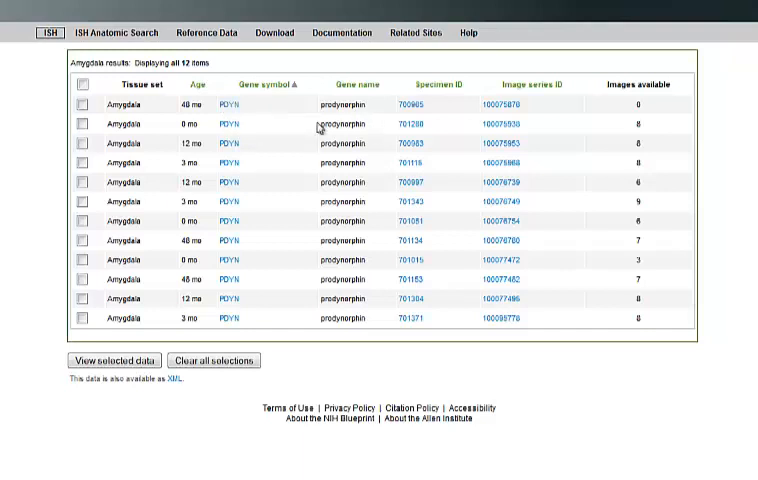
mouse_move(406, 104)
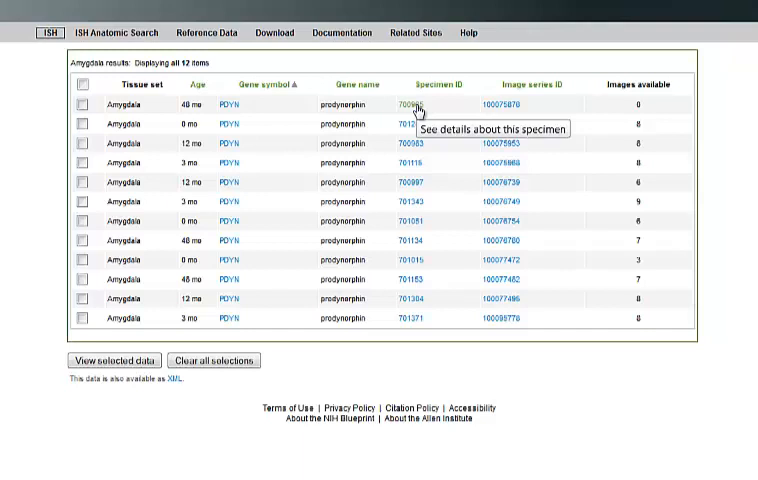
mouse_move(504, 114)
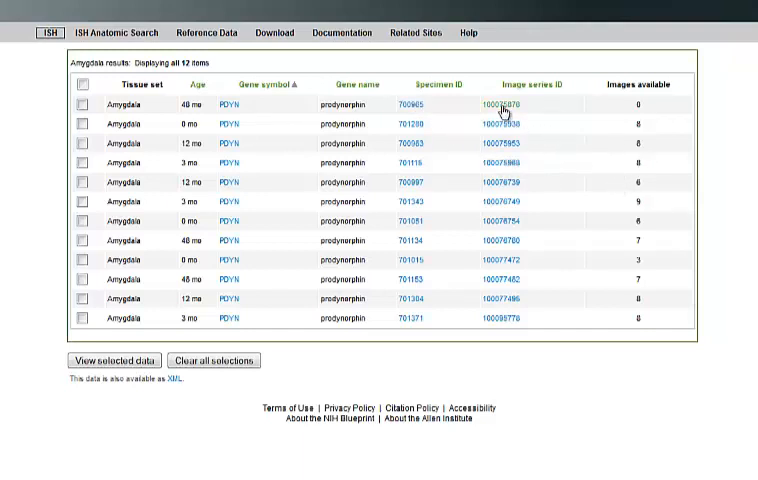
mouse_move(512, 110)
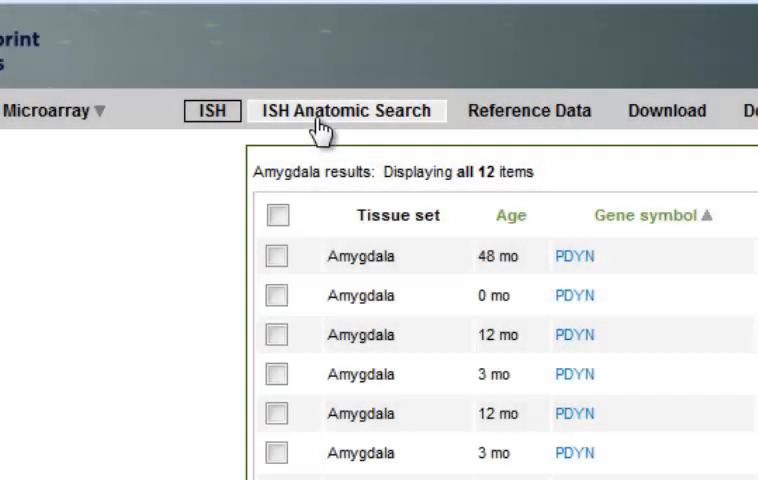
Switch to ISH Anatomic Search with Gene expression level and Amygdala defaults.
click(344, 110)
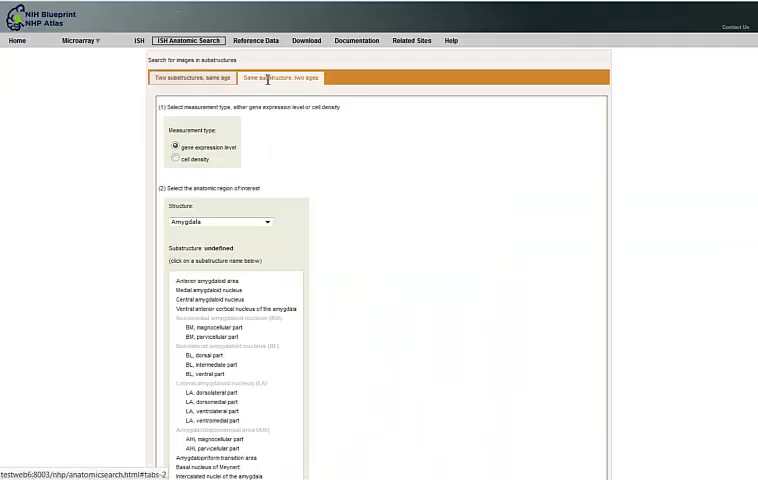
mouse_move(252, 154)
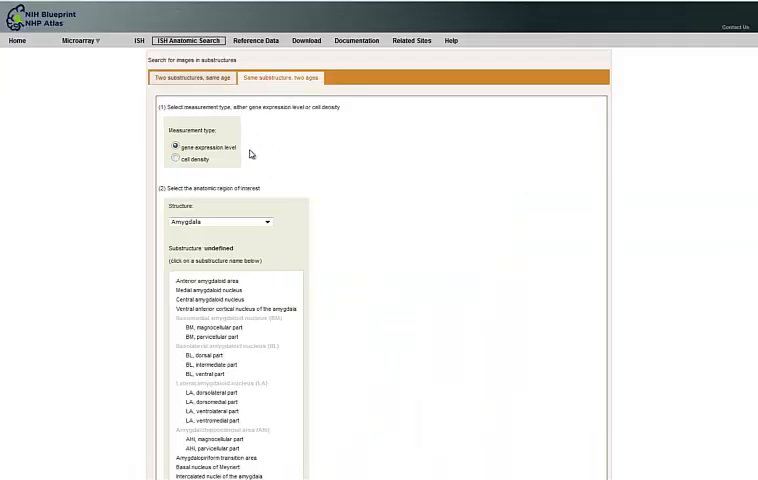
mouse_move(250, 172)
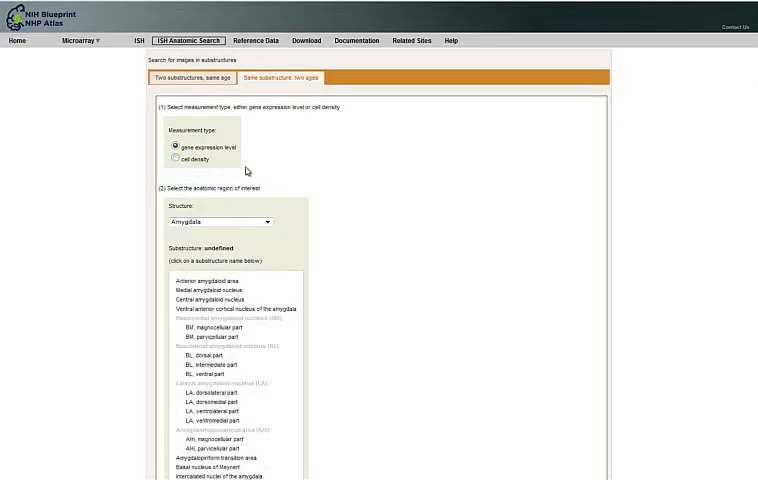
Try Ammon's horn, Dentate gyrus and Prefrontal cortex, then settle on Ventral striatum.
scroll(down, 3)
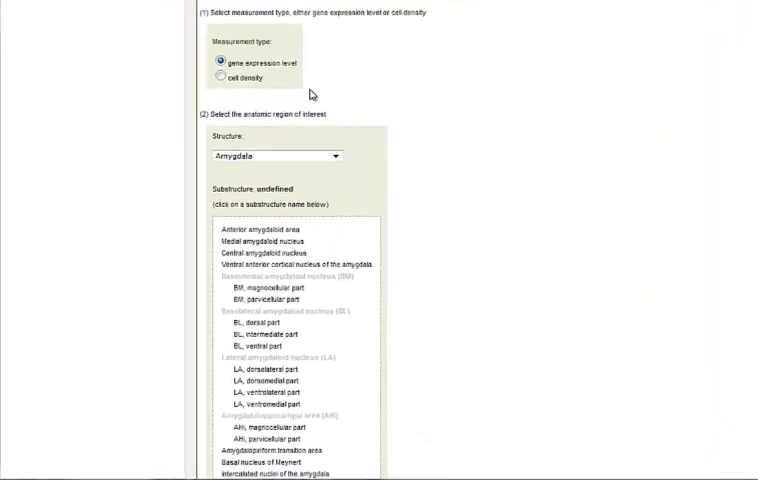
click(376, 52)
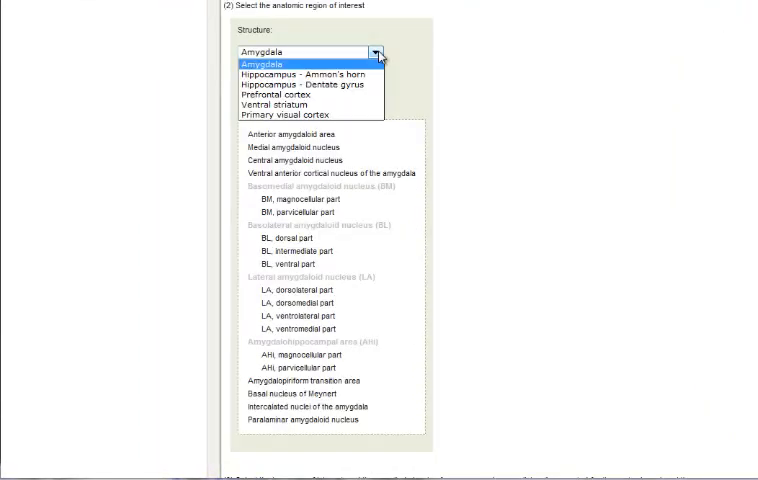
click(300, 72)
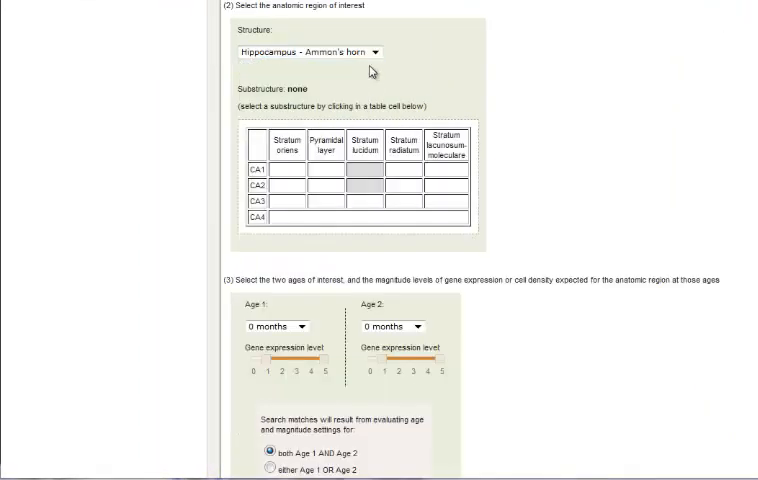
click(376, 52)
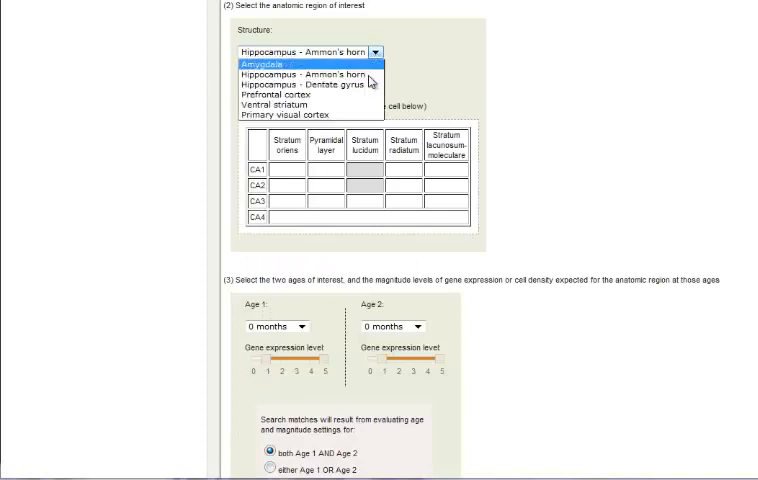
click(300, 84)
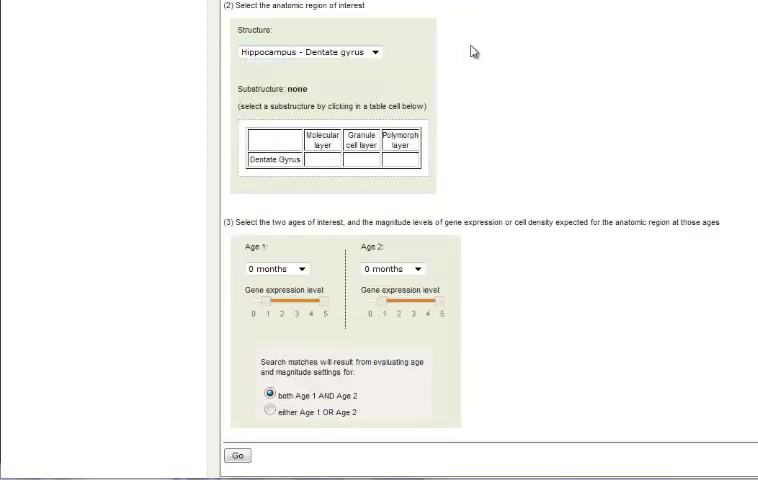
click(380, 52)
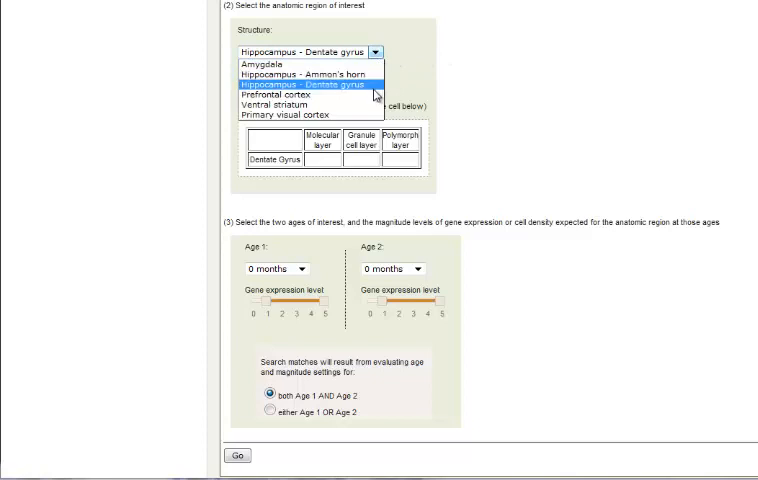
click(290, 84)
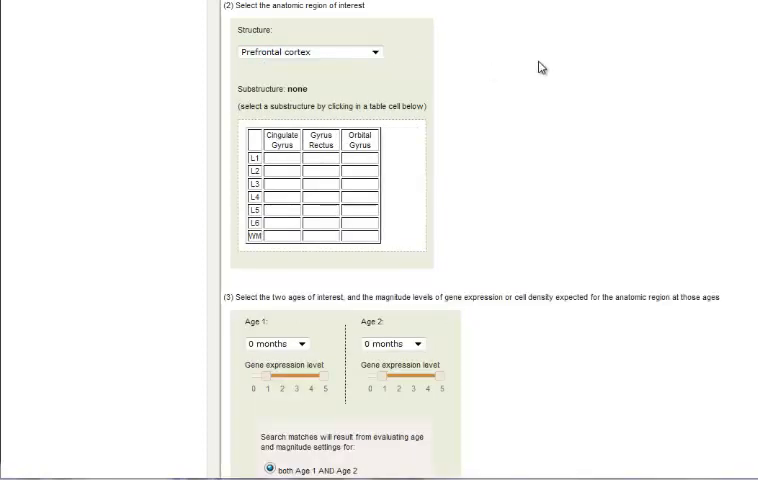
click(372, 52)
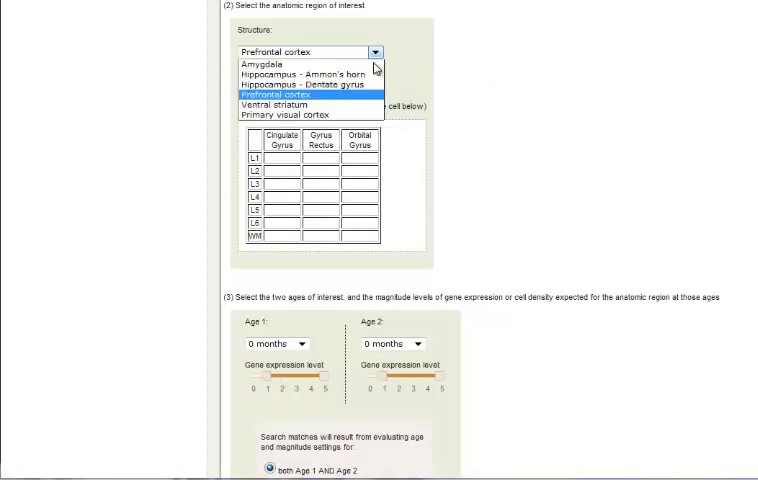
click(284, 104)
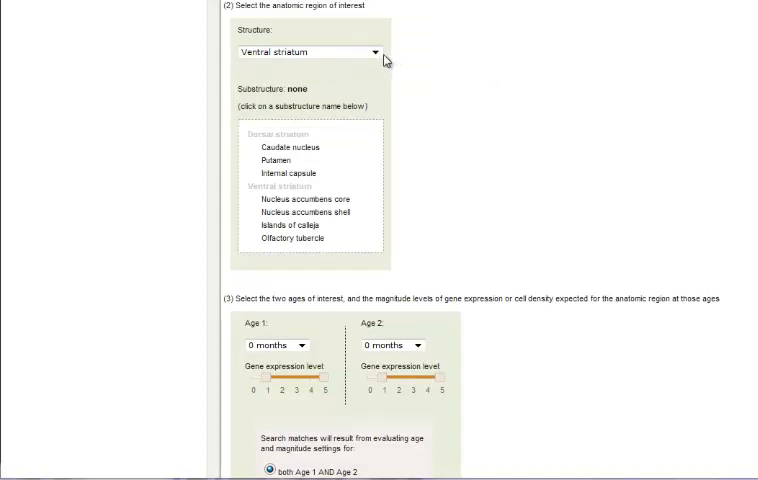
Make Primary visual cortex the structure with substructure L5 of V1 selected.
click(376, 52)
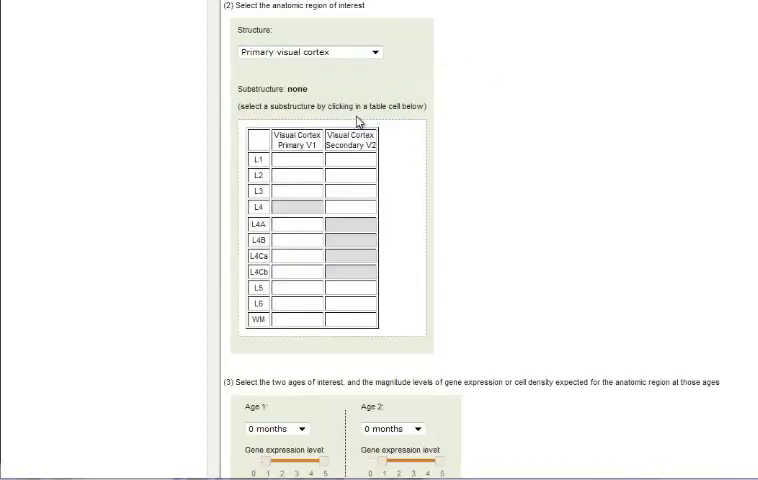
mouse_move(396, 302)
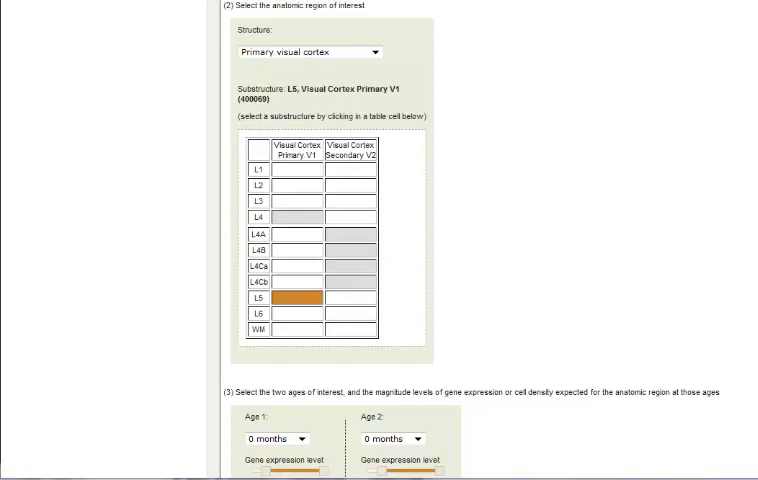
scroll(down, 3)
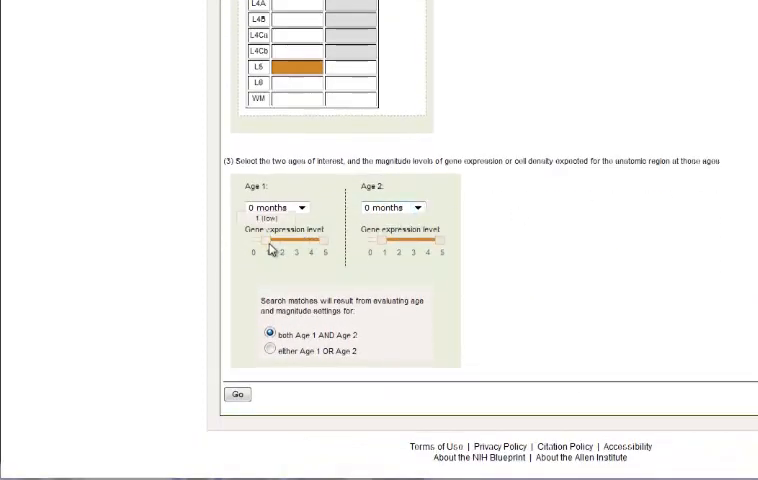
Set low expression at Age 1, higher at 48 months for Age 2, and run the search.
drag(276, 240, 250, 240)
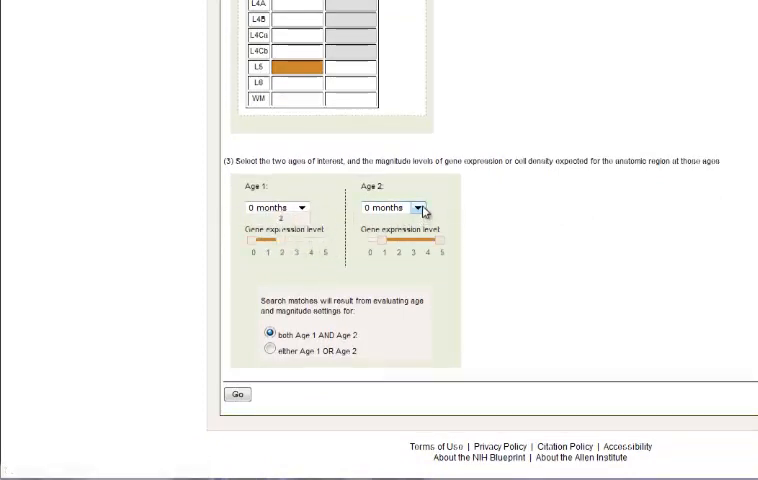
click(416, 208)
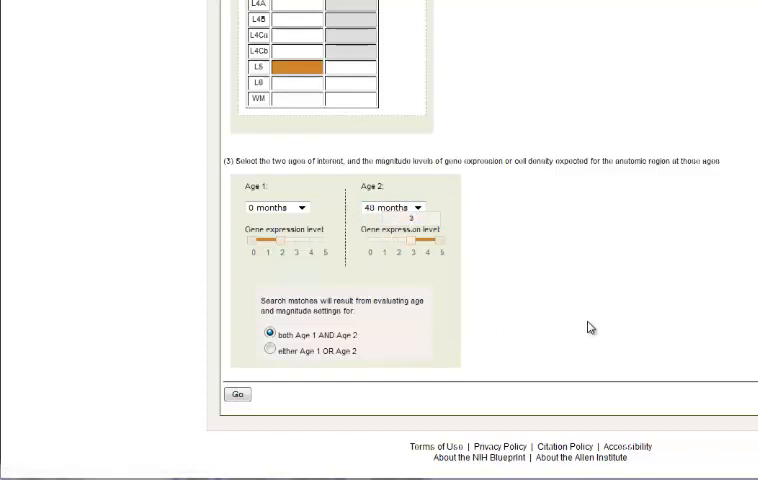
mouse_move(430, 340)
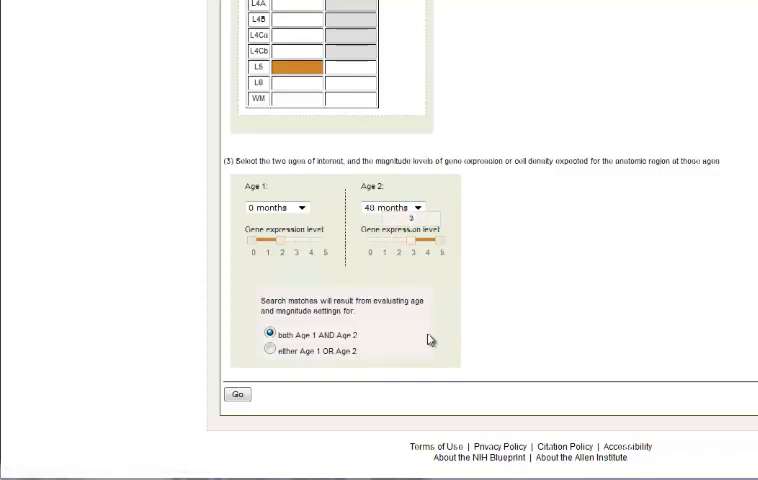
mouse_move(234, 414)
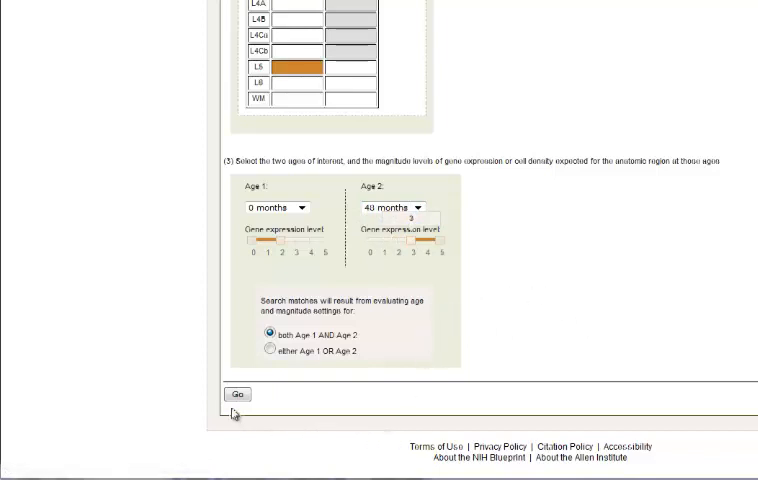
scroll(up, 3)
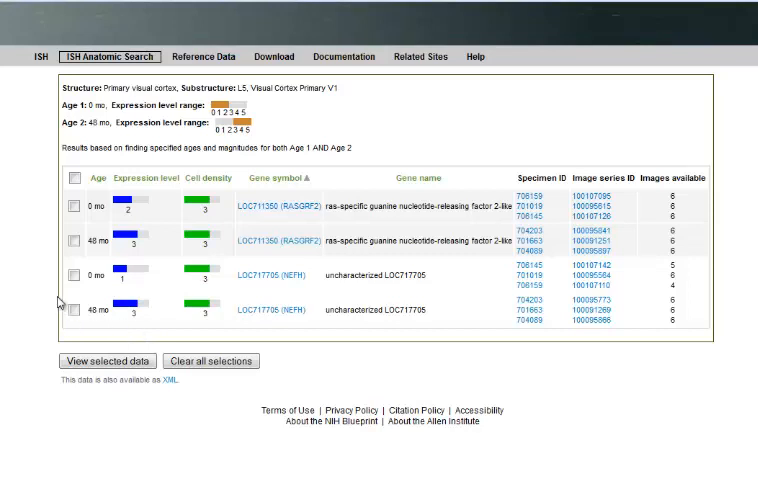
Check the NEFH rows for 0 and 48 months and view their V1 brain section image series.
click(76, 276)
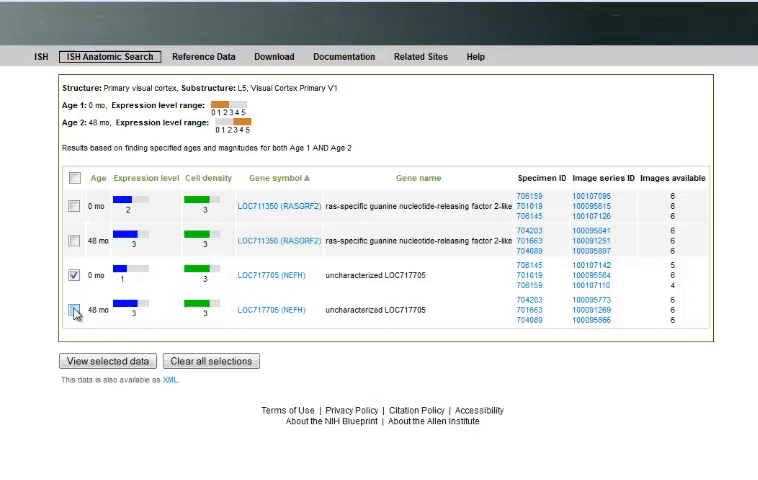
click(106, 360)
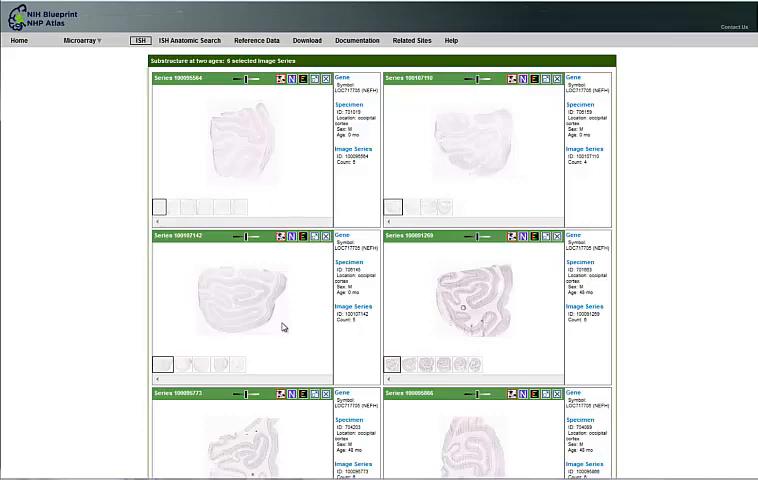
scroll(down, 3)
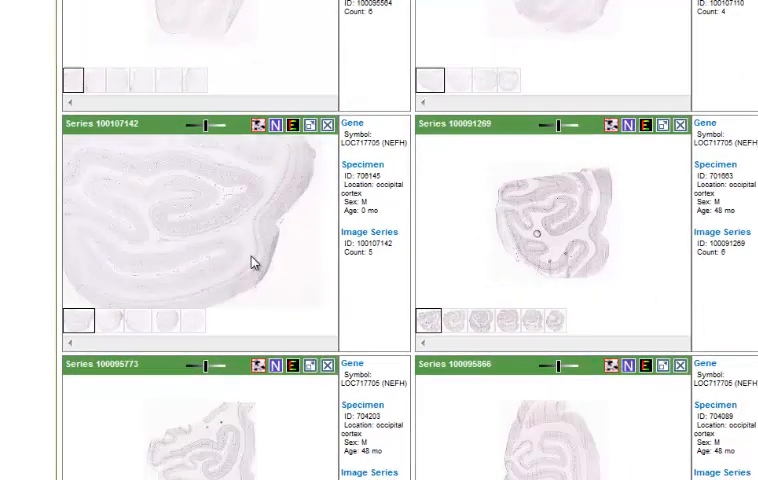